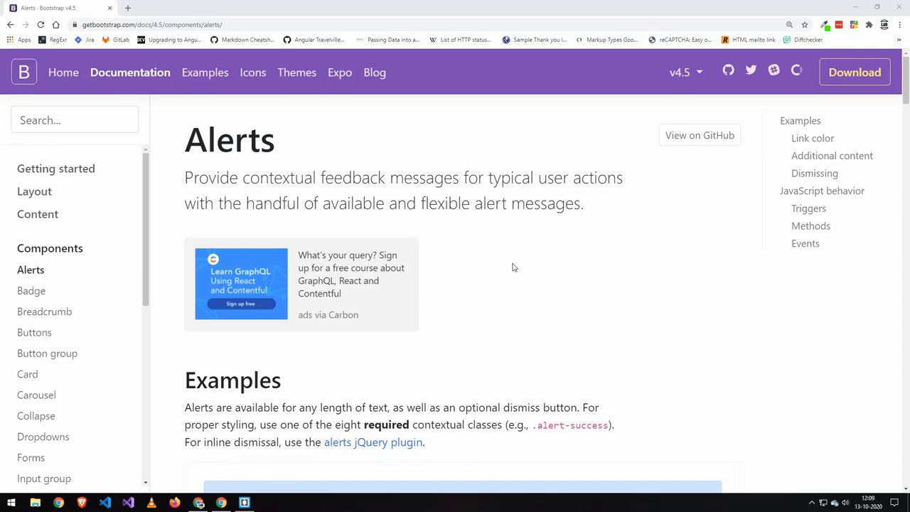
Step: Scroll to the success alert example and its HTML code, selecting a contextual alert class
scroll(down, 3)
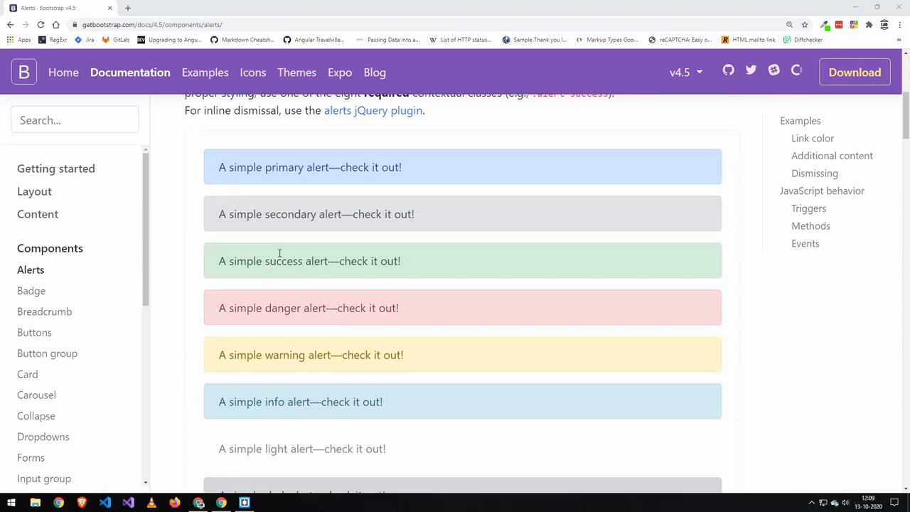
triple_click(310, 167)
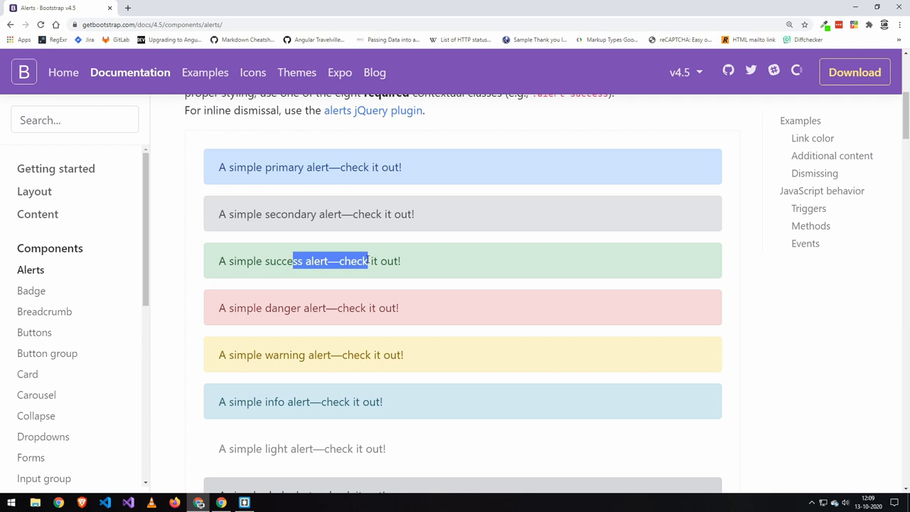
scroll(down, 3)
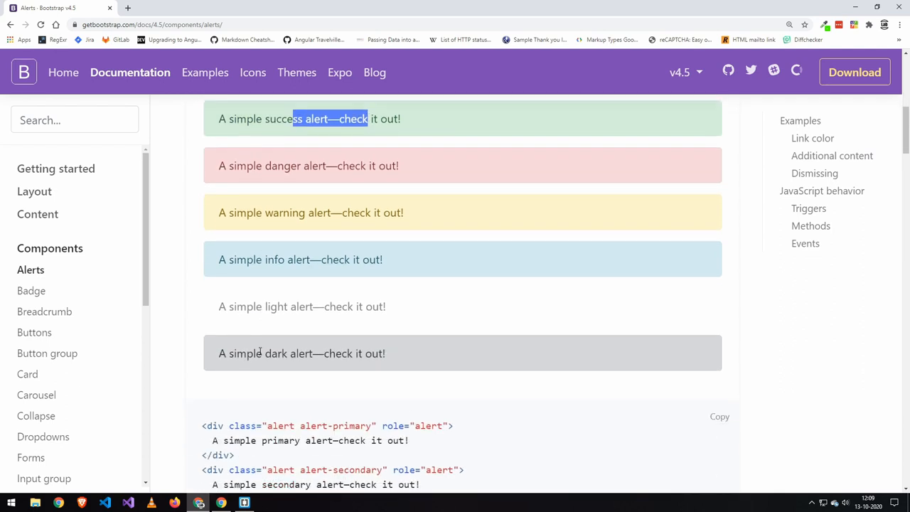
scroll(down, 3)
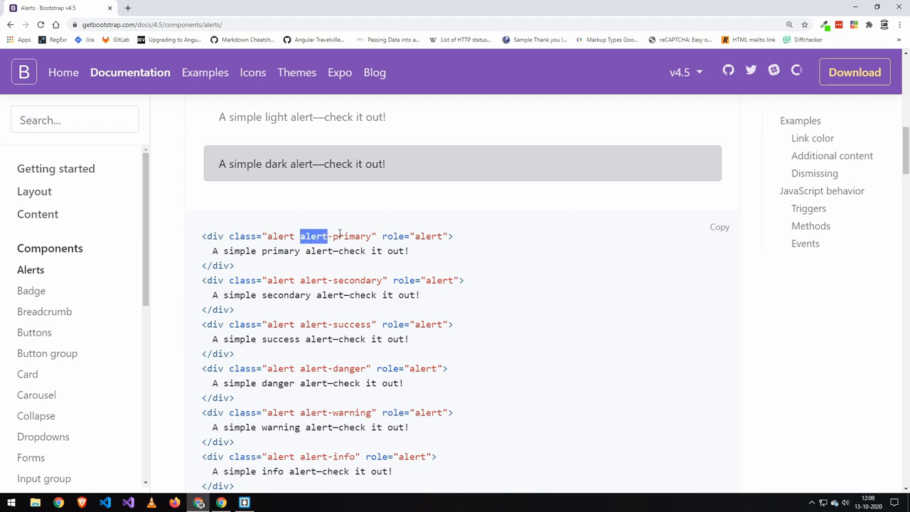
scroll(down, 3)
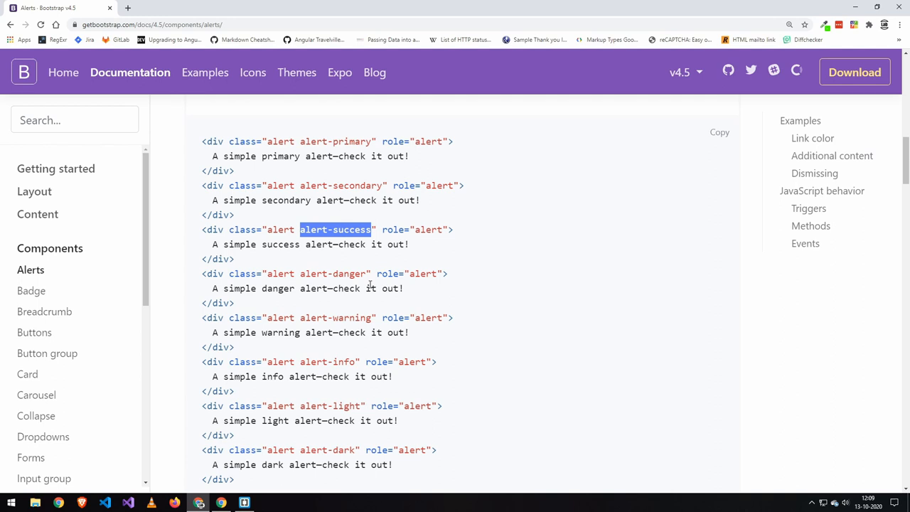
double_click(332, 273)
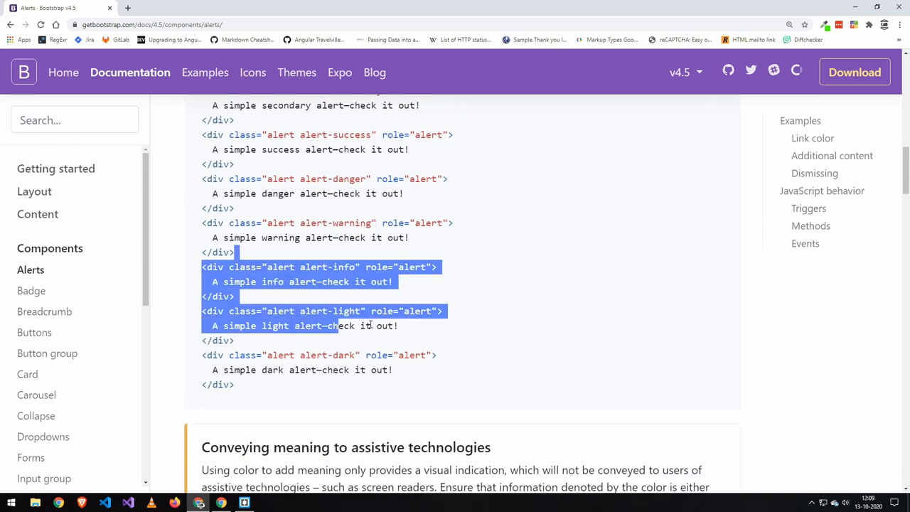
click(414, 326)
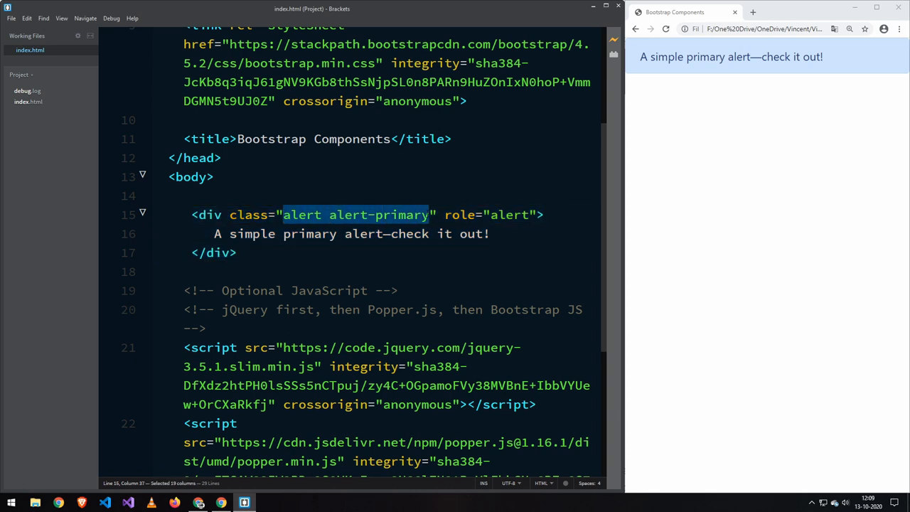
double_click(459, 215)
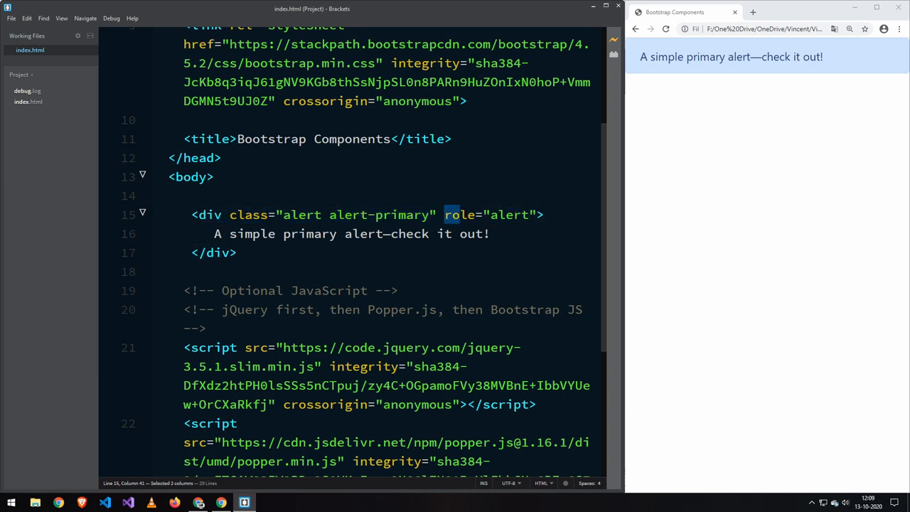
click(215, 233)
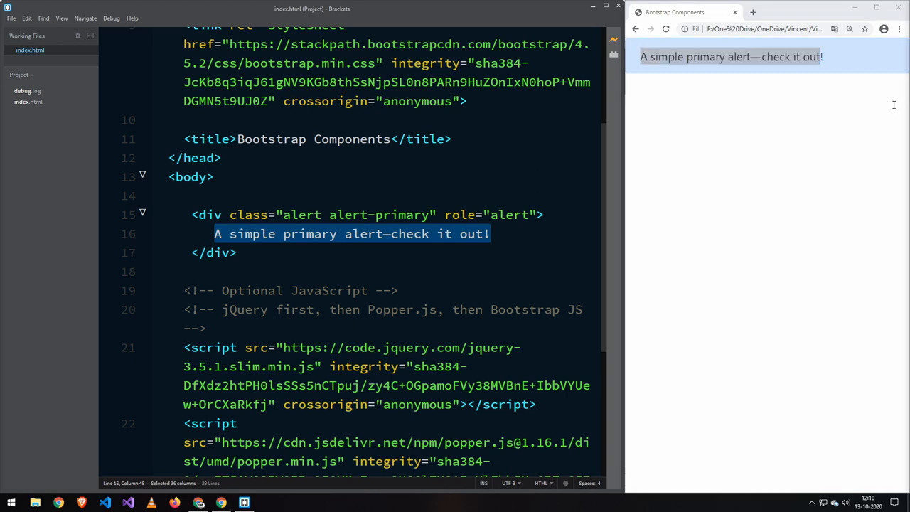
Step: Add an 'an example link' anchor to the primary alert and give it class="alert-link"
text(A simple primary alert with <a href="#" class="alert-link">an example link</a>. Give it a click if you like.)
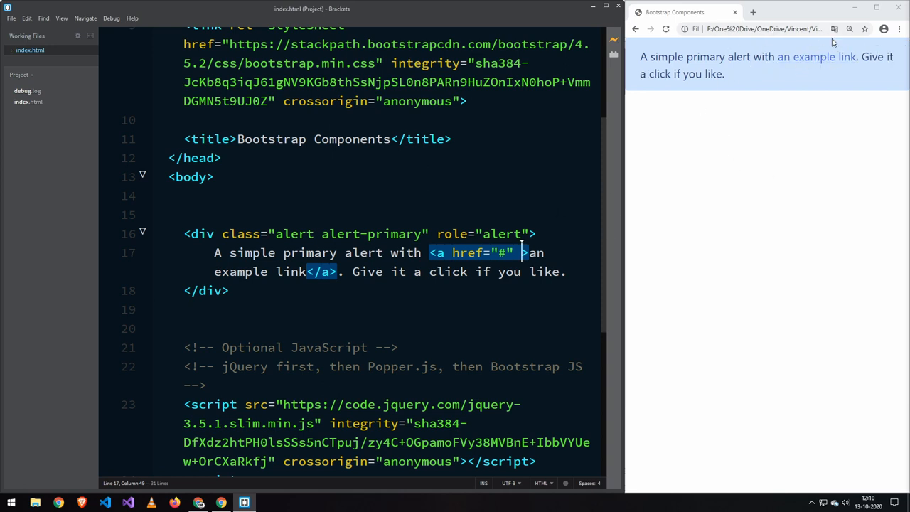
text(class="alert-link")
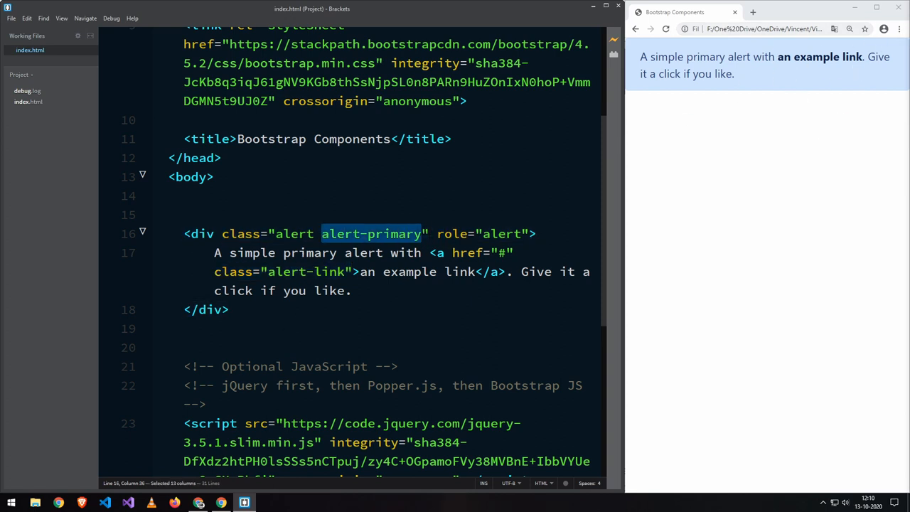
mouse_move(807, 74)
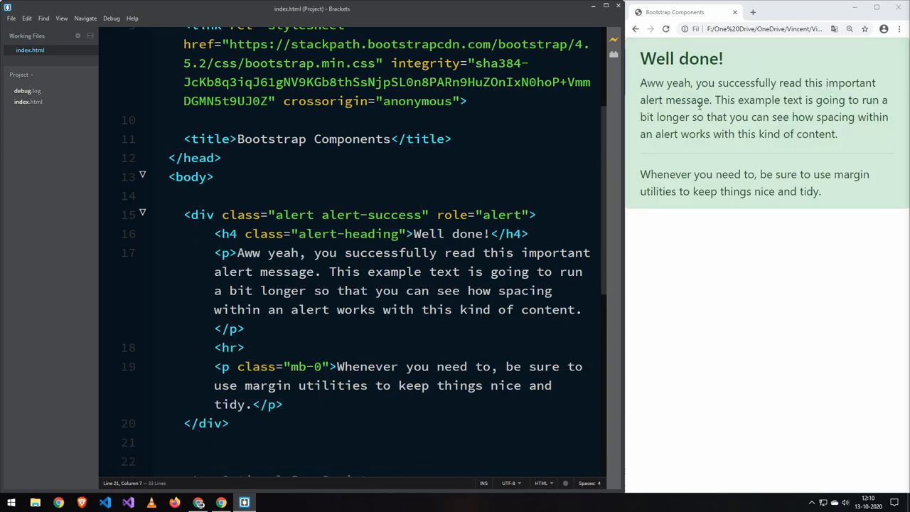
Step: Select the Well done! alert in the preview and the success alert markup to replace
drag(640, 59, 861, 174)
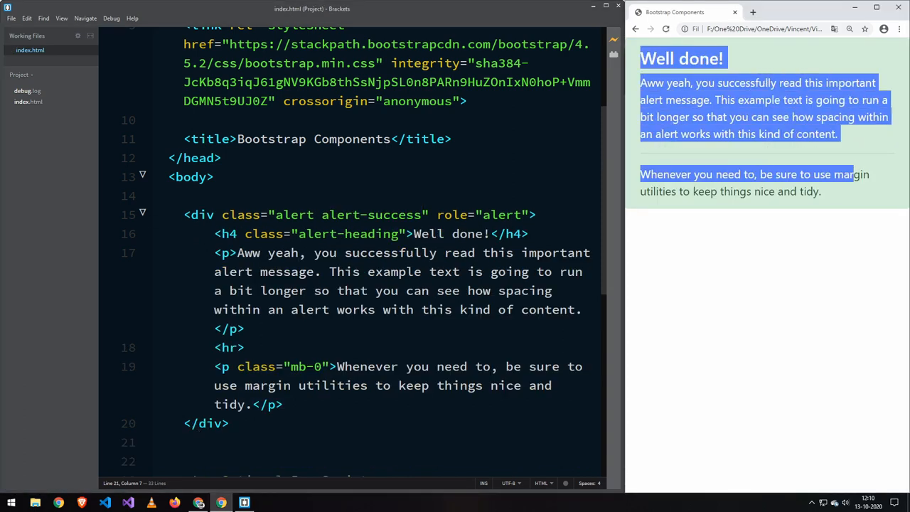
double_click(299, 366)
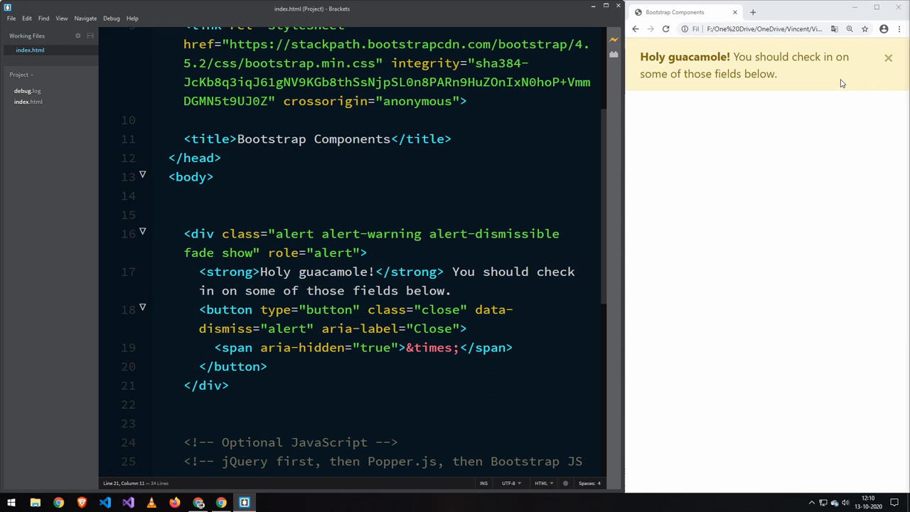
Step: Close the warning alert in the preview and retype 'fade show' on its class
click(888, 58)
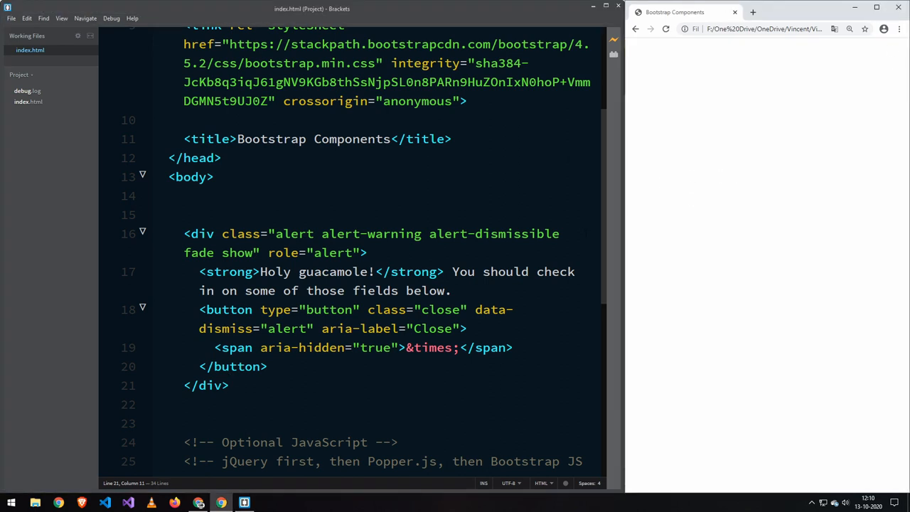
double_click(494, 233)
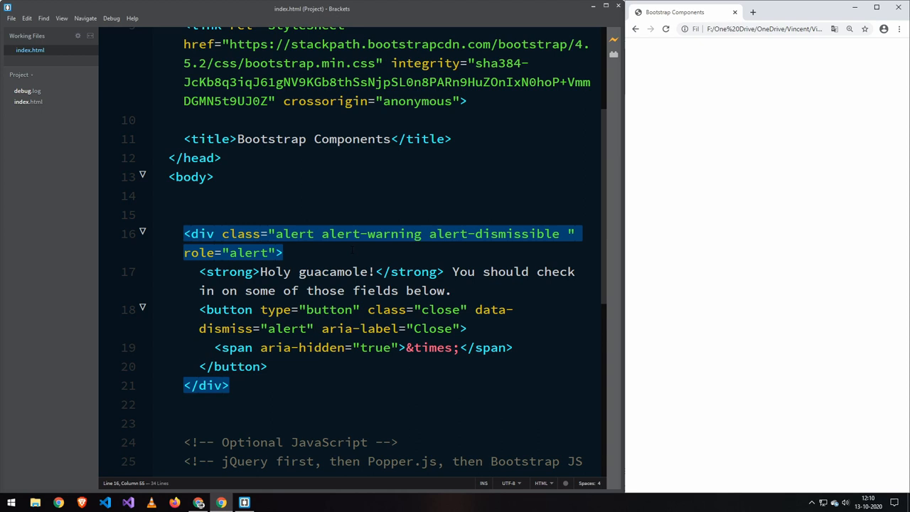
text(fade show)
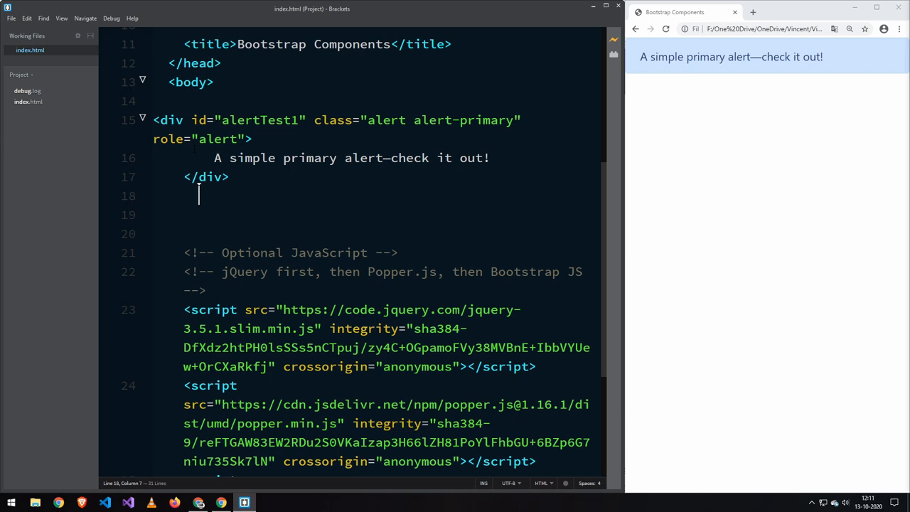
Step: Scroll the Bootstrap Alerts documentation down toward the Methods section
scroll(down, 3)
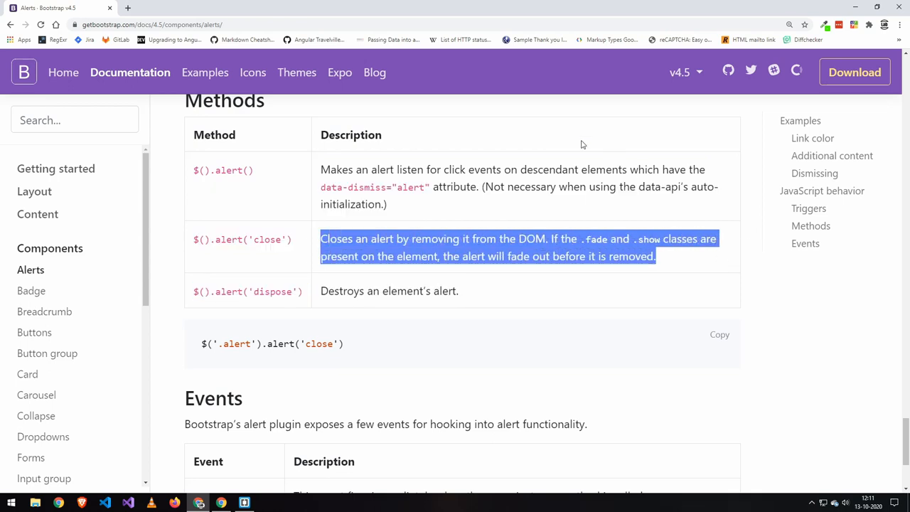
Step: Scroll to the Events section with closed.bs.alert and clear the highlighted text
scroll(down, 3)
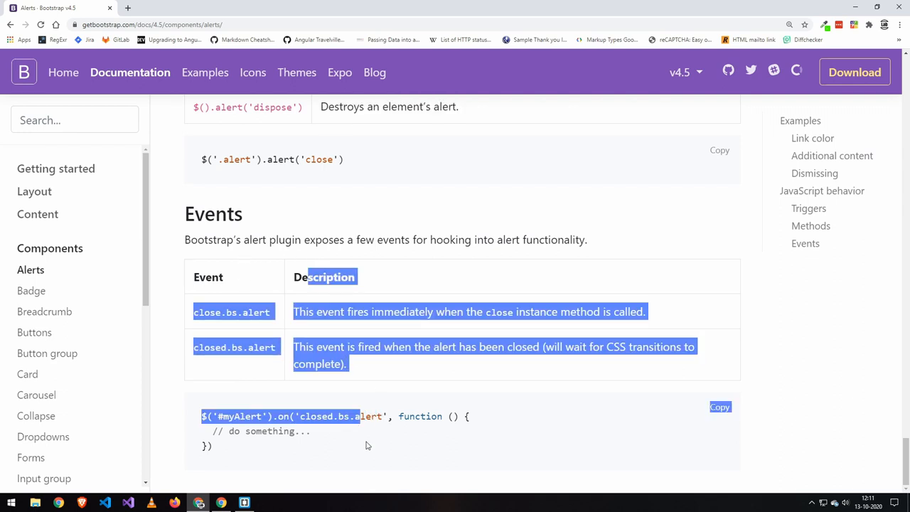
click(366, 444)
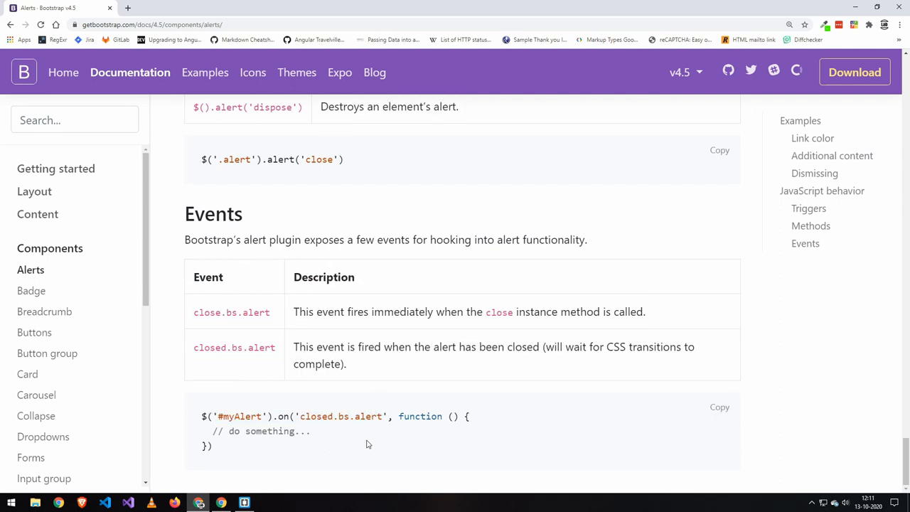